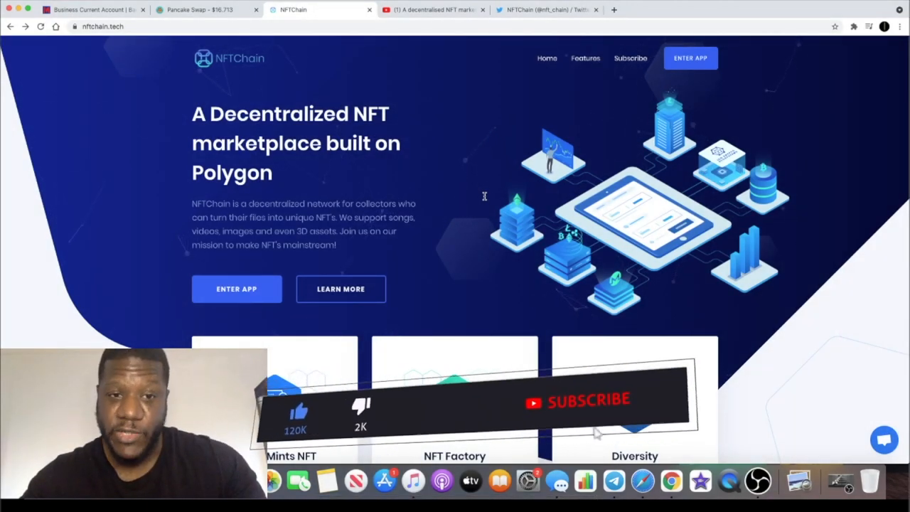
# Play the NFTChain demo, scrub from the drawing tool to the upload form and enter 'A magic' as the title.
pyautogui.click(585, 401)
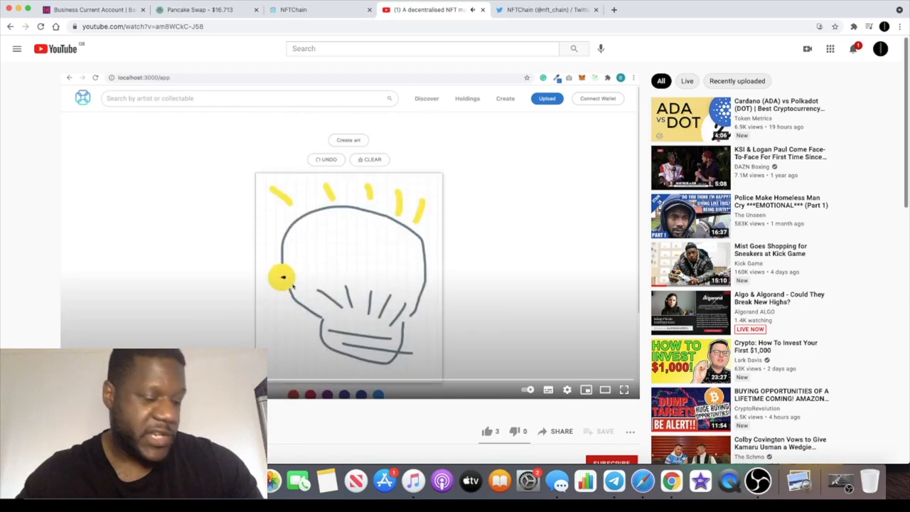
pyautogui.moveTo(281, 277); pyautogui.dragTo(415, 273)
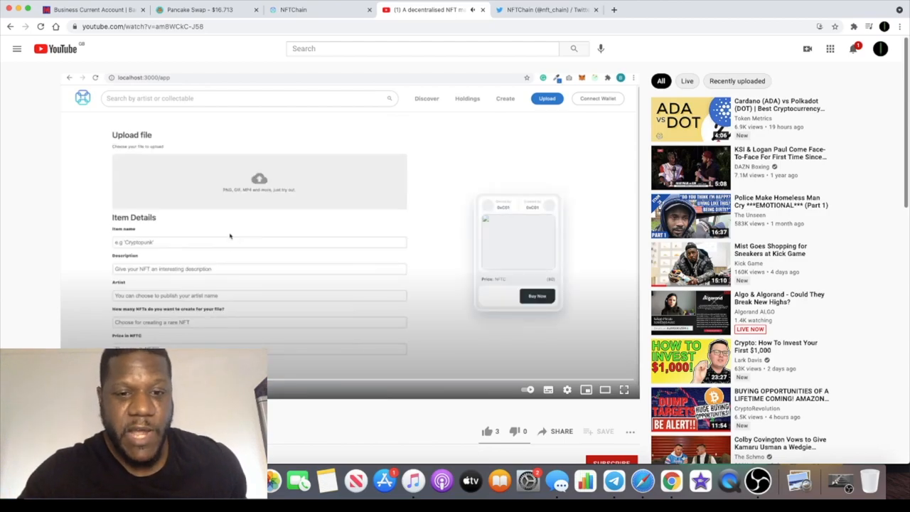
pyautogui.click(258, 227)
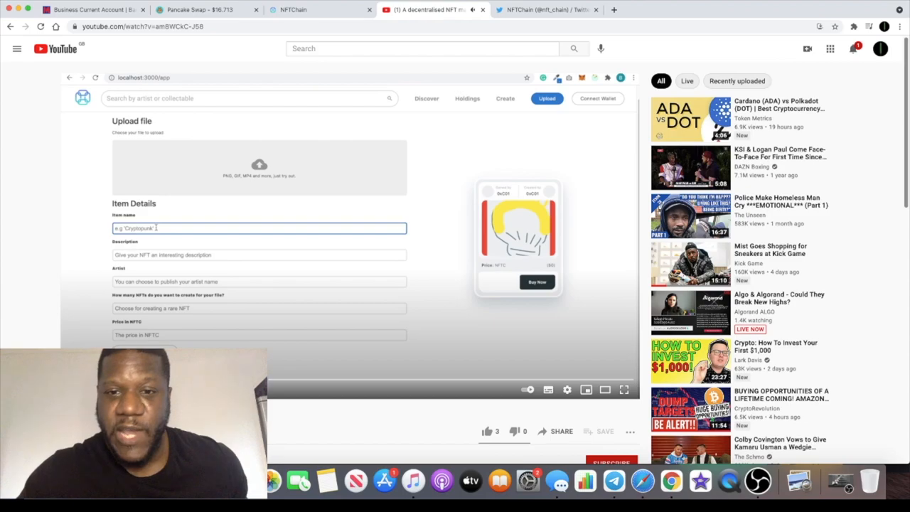
pyautogui.write('A magic')
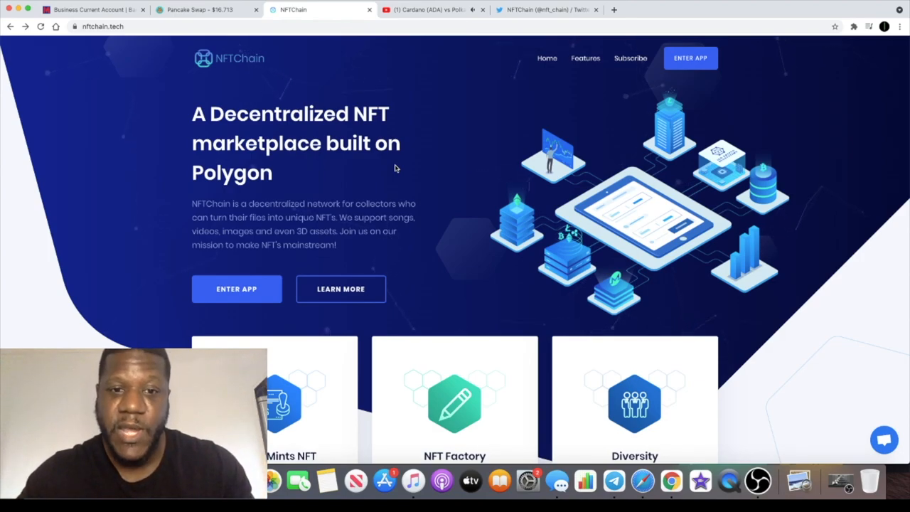
pyautogui.moveTo(426, 253)
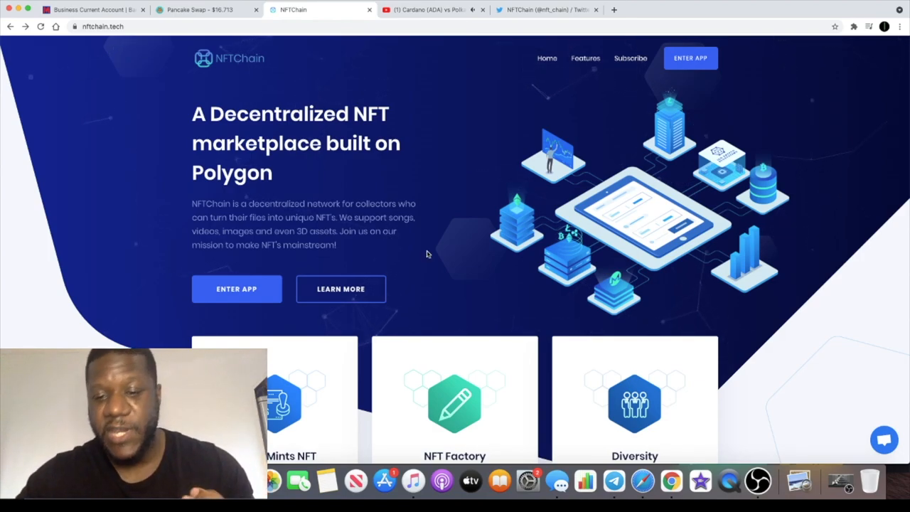
pyautogui.moveTo(647, 357)
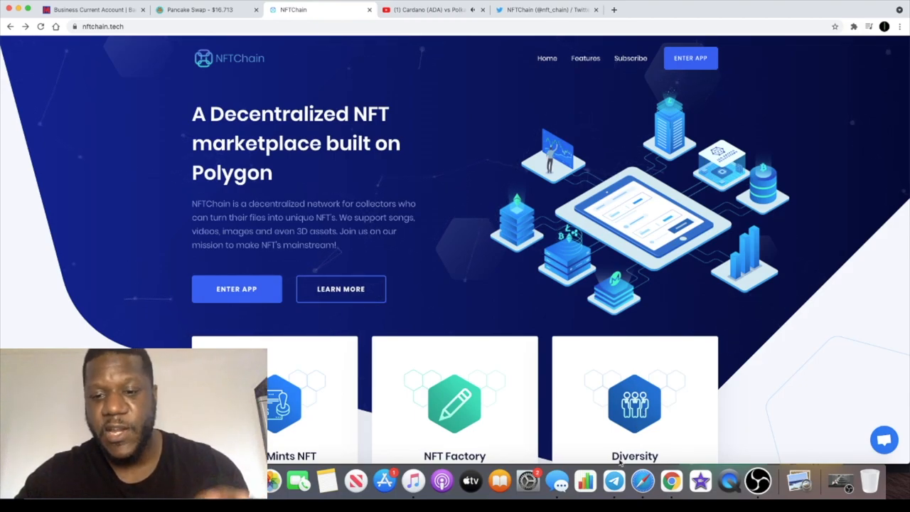
pyautogui.click(614, 480)
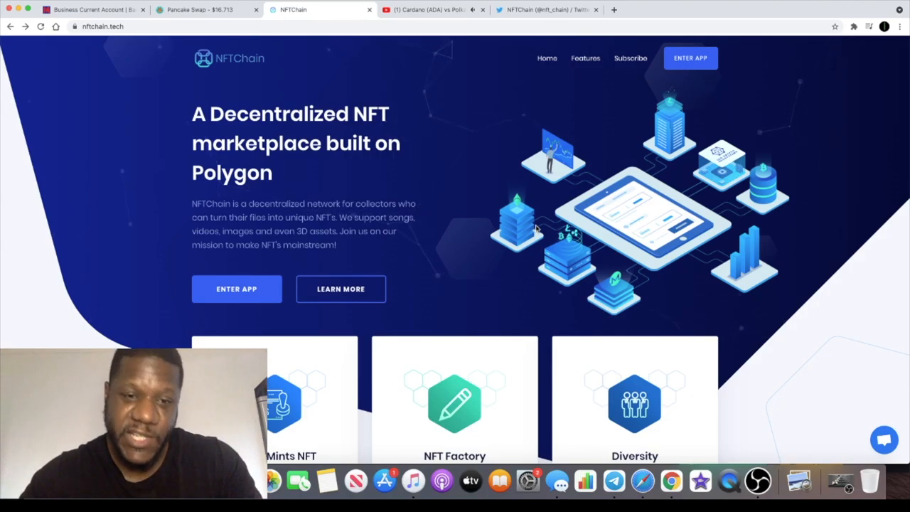
pyautogui.moveTo(566, 235)
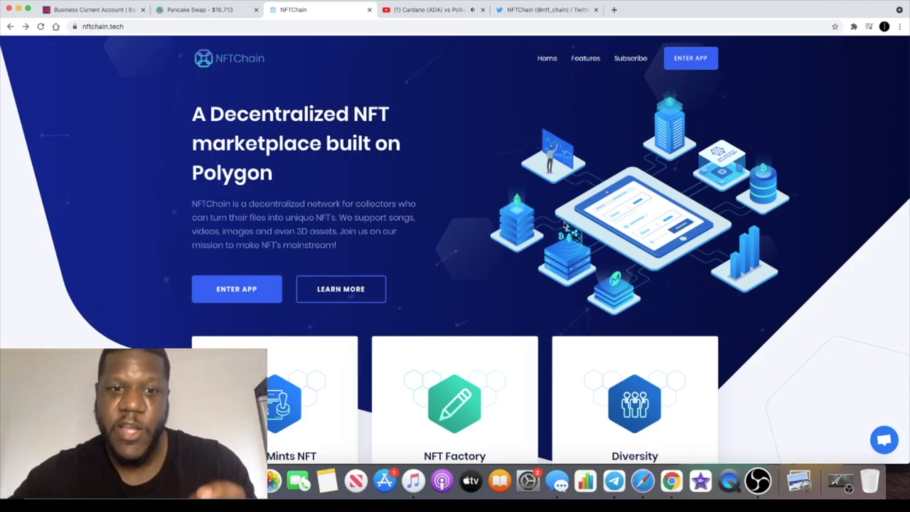
pyautogui.moveTo(458, 305)
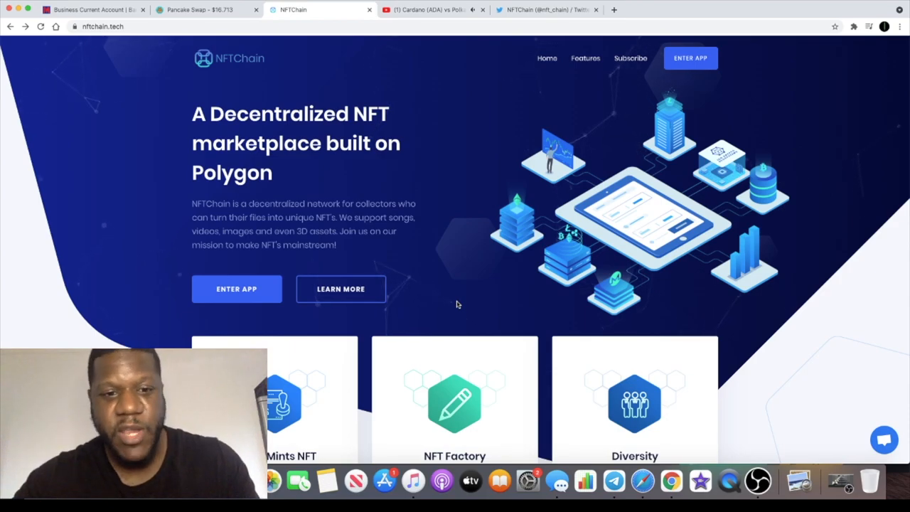
pyautogui.scroll(-3)
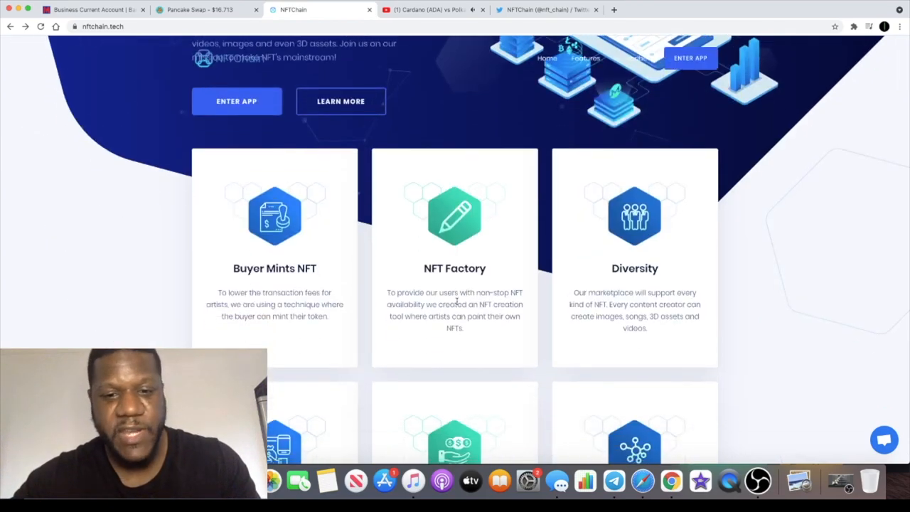
pyautogui.scroll(-3)
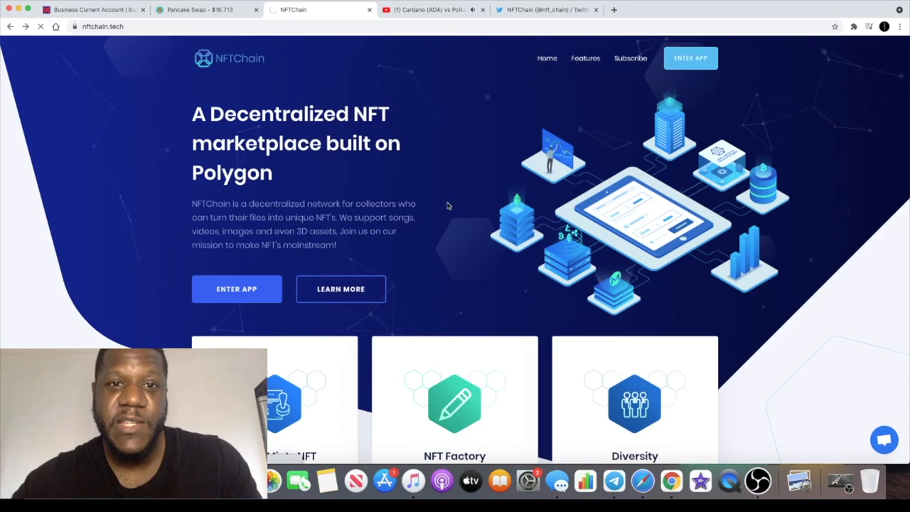
# Load the marketplace app's Connect your wallet page via Enter App, then go back.
pyautogui.click(236, 289)
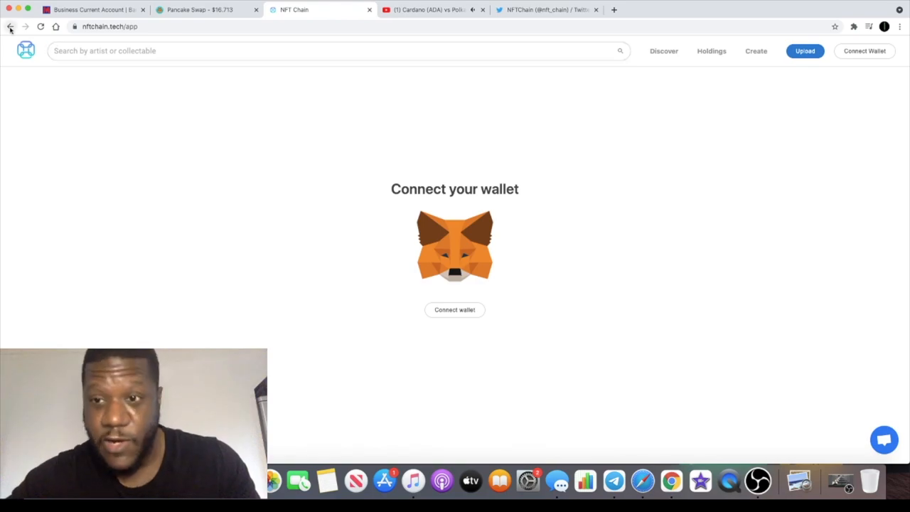
pyautogui.moveTo(9, 26)
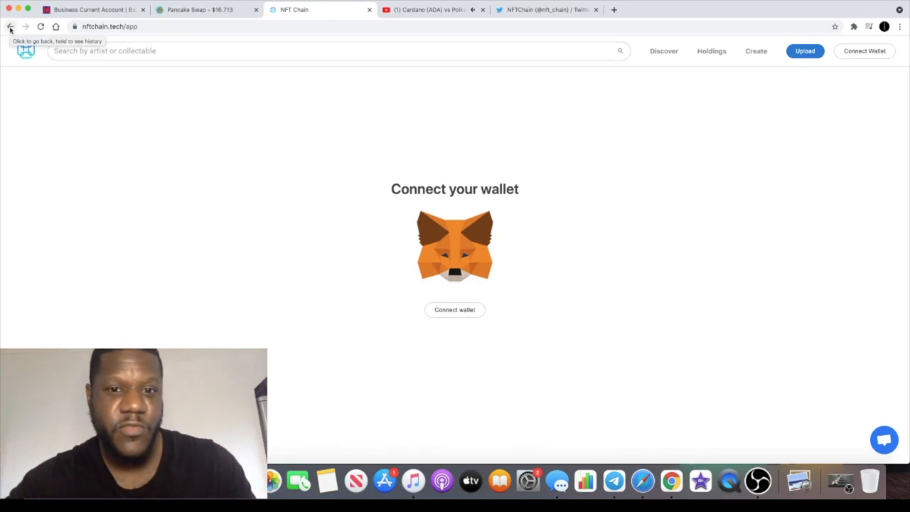
pyautogui.click(548, 9)
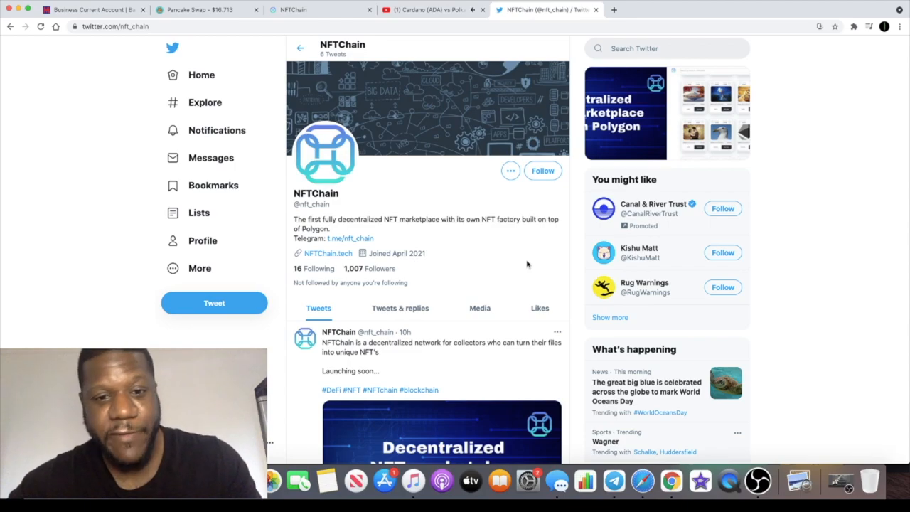
pyautogui.scroll(-3)
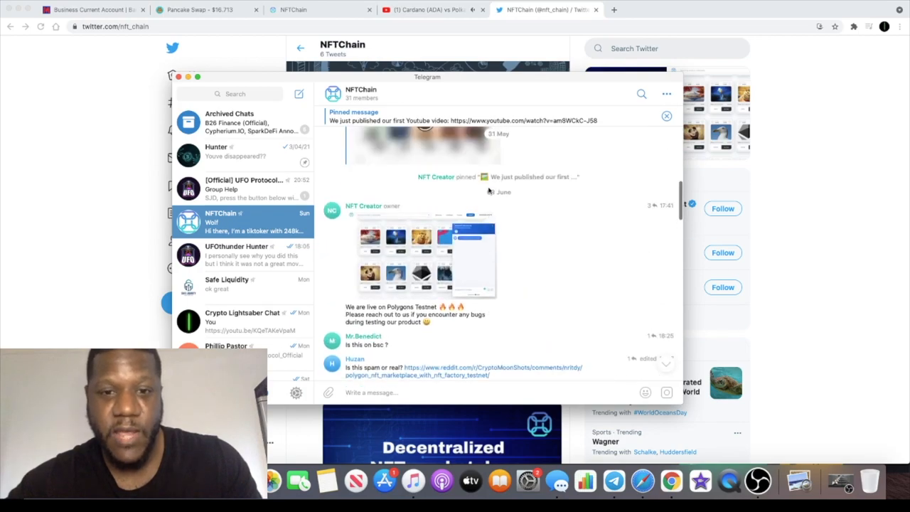
# Scroll through the NFTChain Telegram group's member questions, replies and testnet announcement.
pyautogui.scroll(-3)
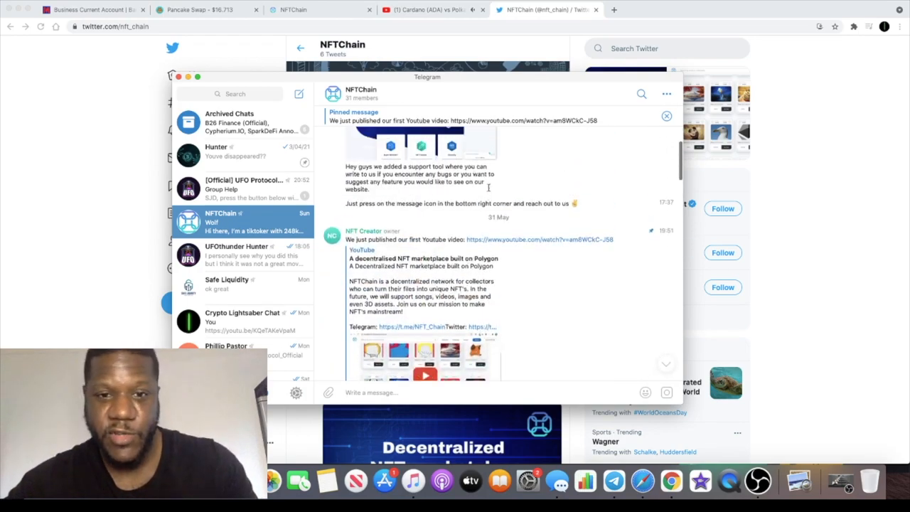
pyautogui.scroll(-3)
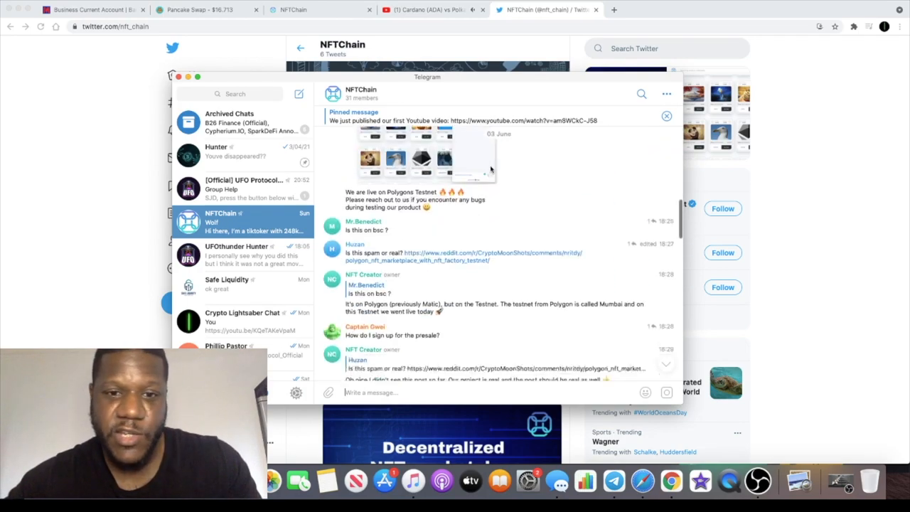
pyautogui.scroll(-3)
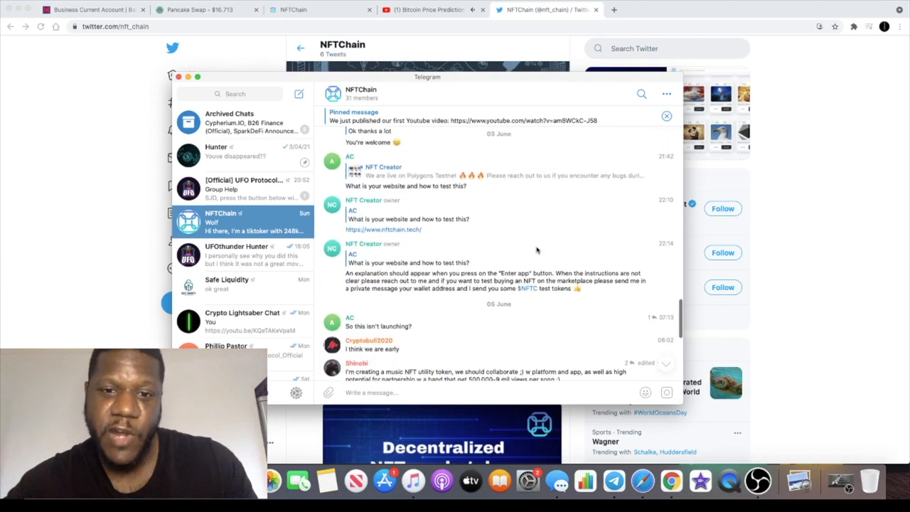
pyautogui.scroll(-3)
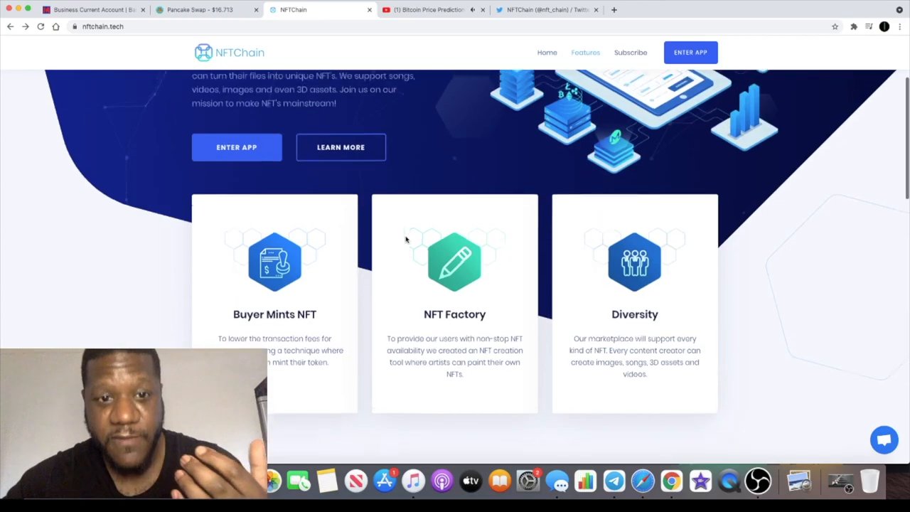
# Scroll the NFTChain site through the feature cards and Protocol section, then back toward the headline.
pyautogui.scroll(-3)
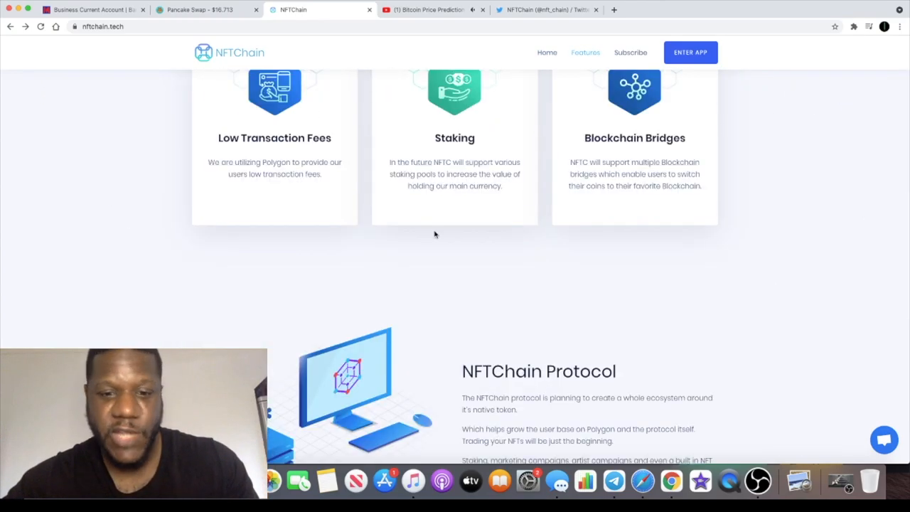
pyautogui.scroll(-3)
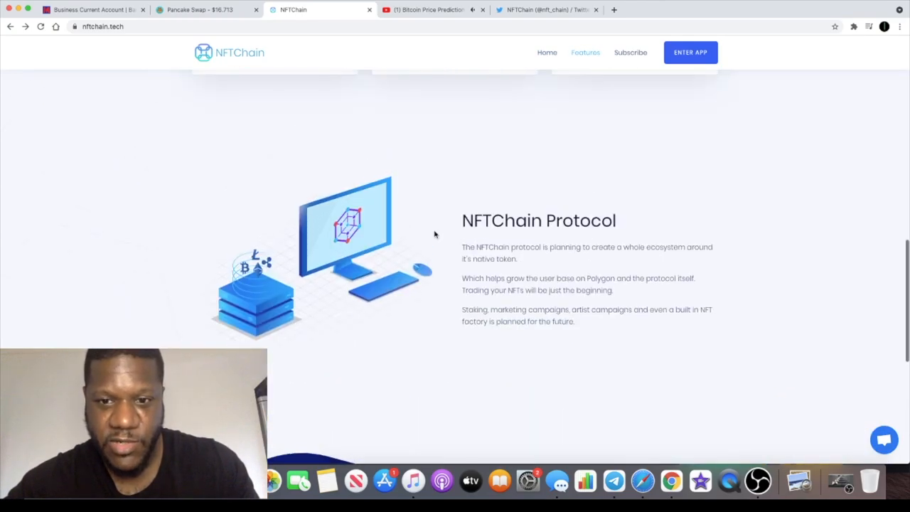
pyautogui.scroll(3)
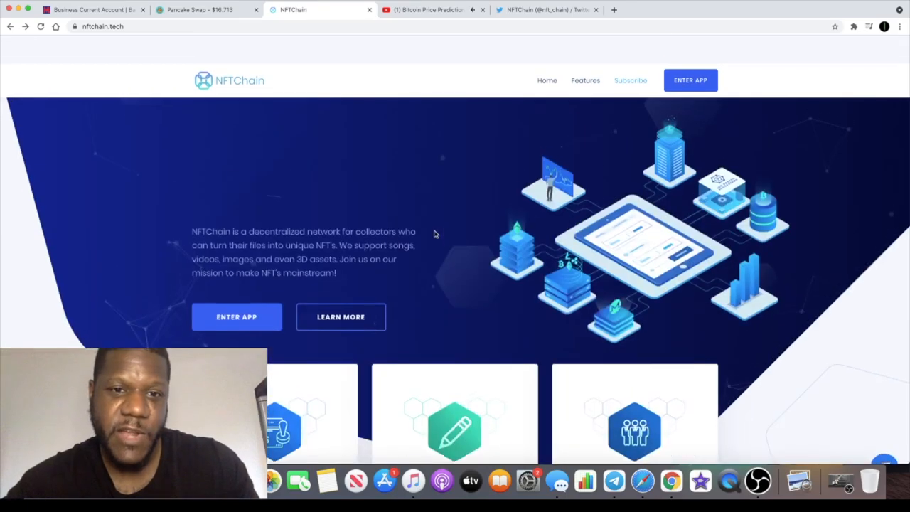
pyautogui.scroll(-3)
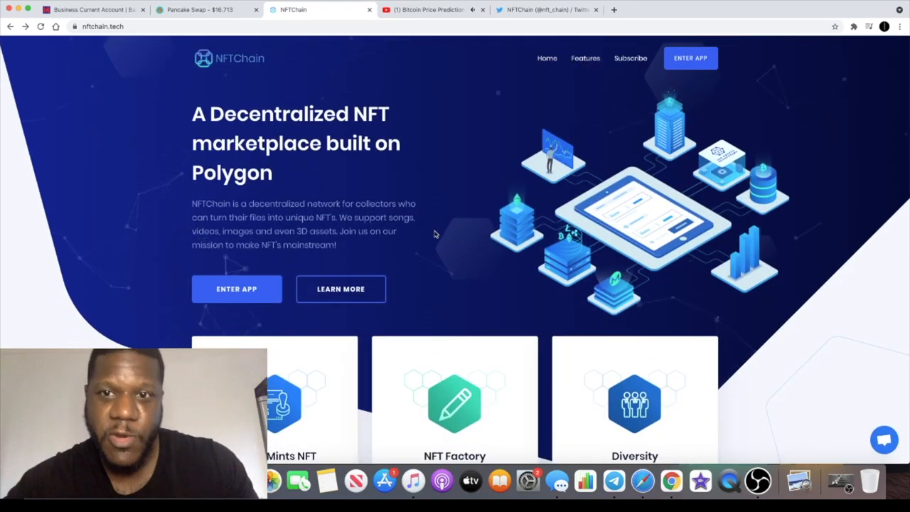